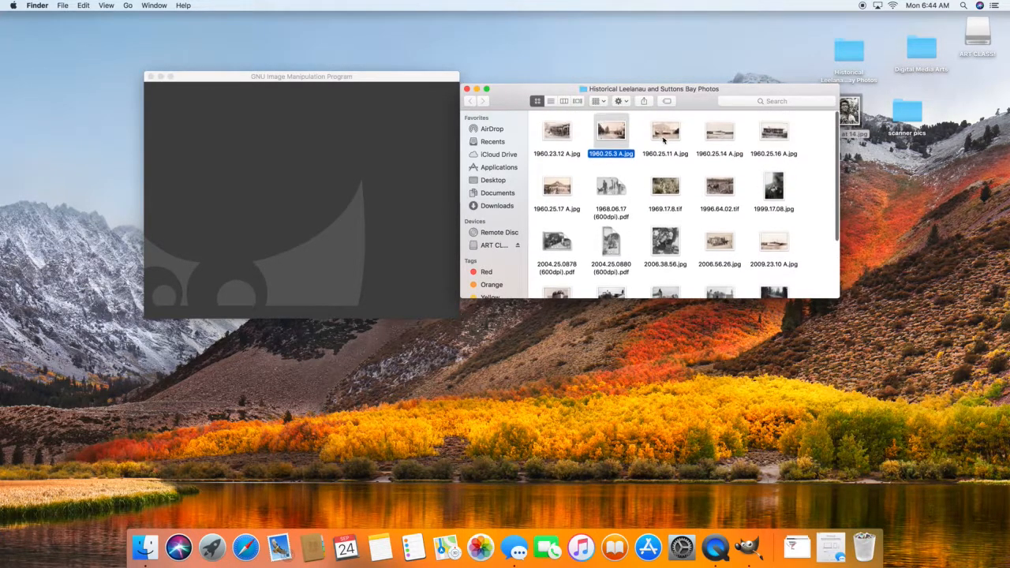
Open the 1960.25.11 A.jpg bank building photo from Finder into GIMP.
{"action": "double_click", "coordinate": [666, 129]}
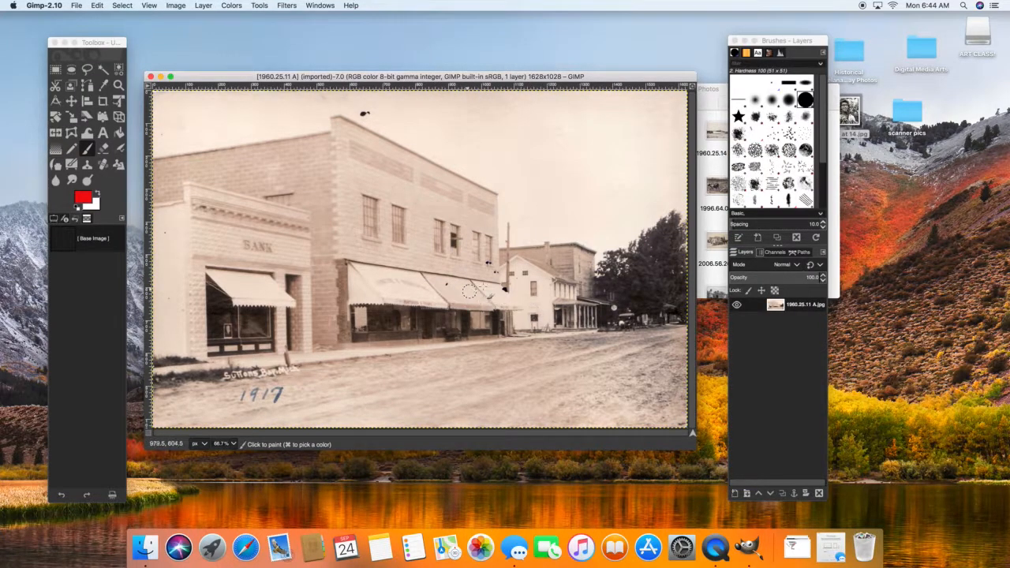
{"action": "mouse_move", "coordinate": [371, 284]}
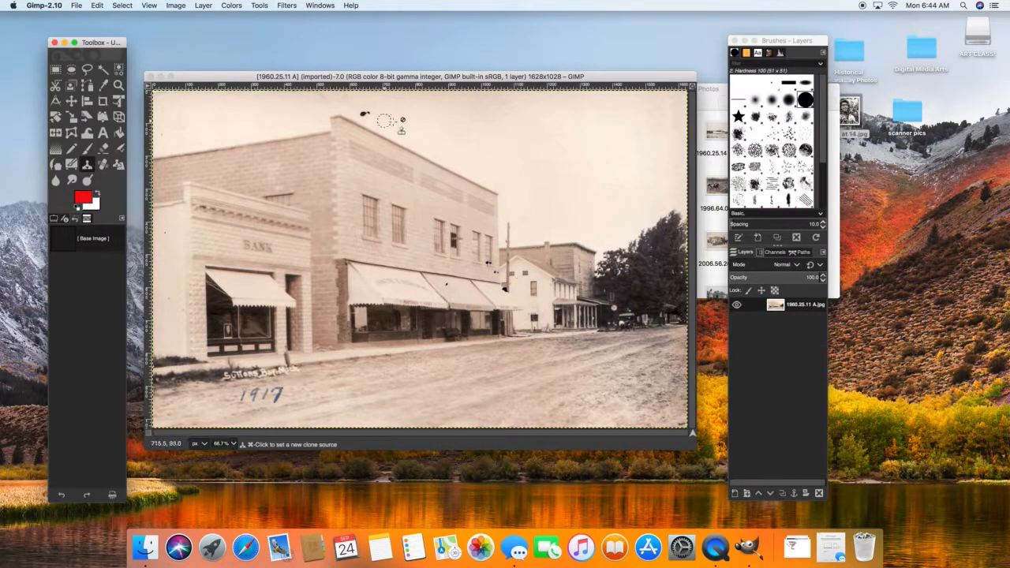
{"action": "mouse_move", "coordinate": [481, 265]}
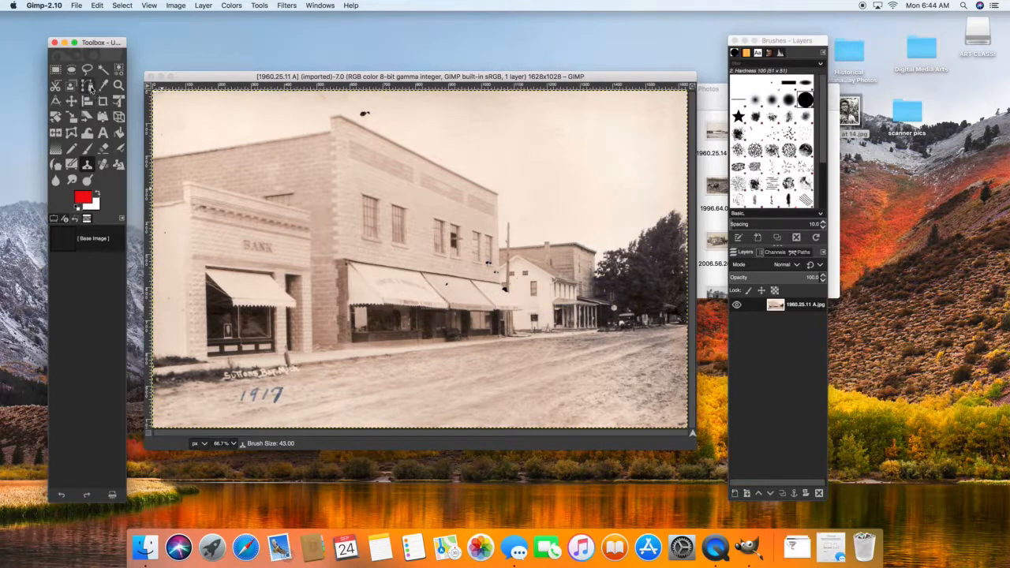
{"action": "mouse_move", "coordinate": [560, 261]}
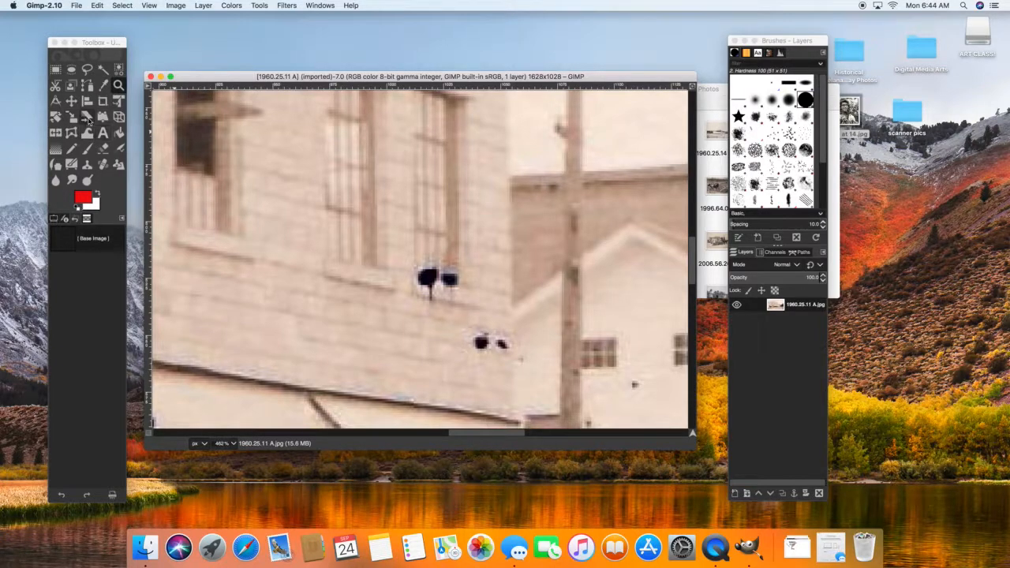
Clone clean wall siding over the dark blot beside the building window.
{"action": "left_click", "coordinate": [87, 164]}
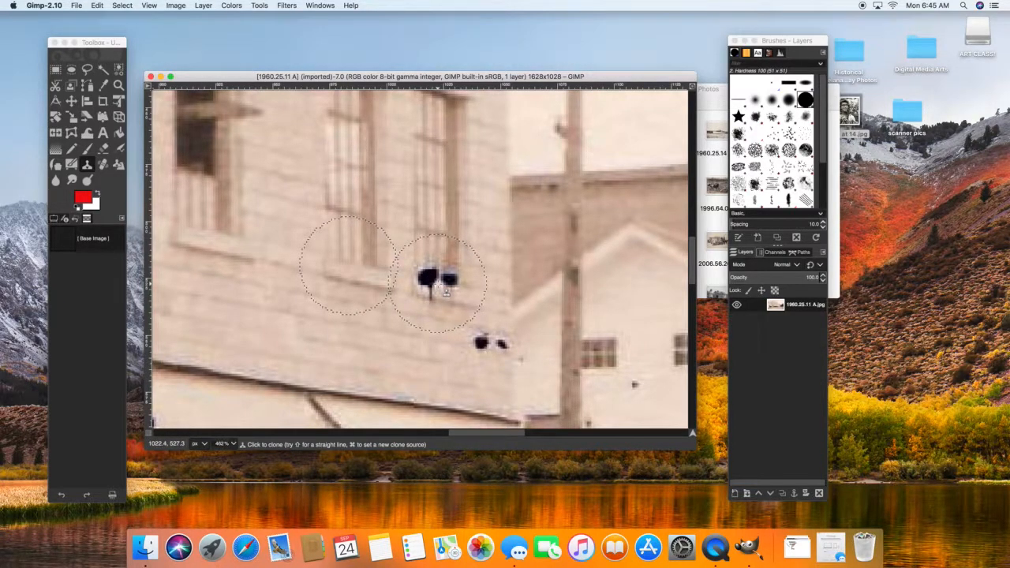
{"action": "left_click", "coordinate": [439, 284]}
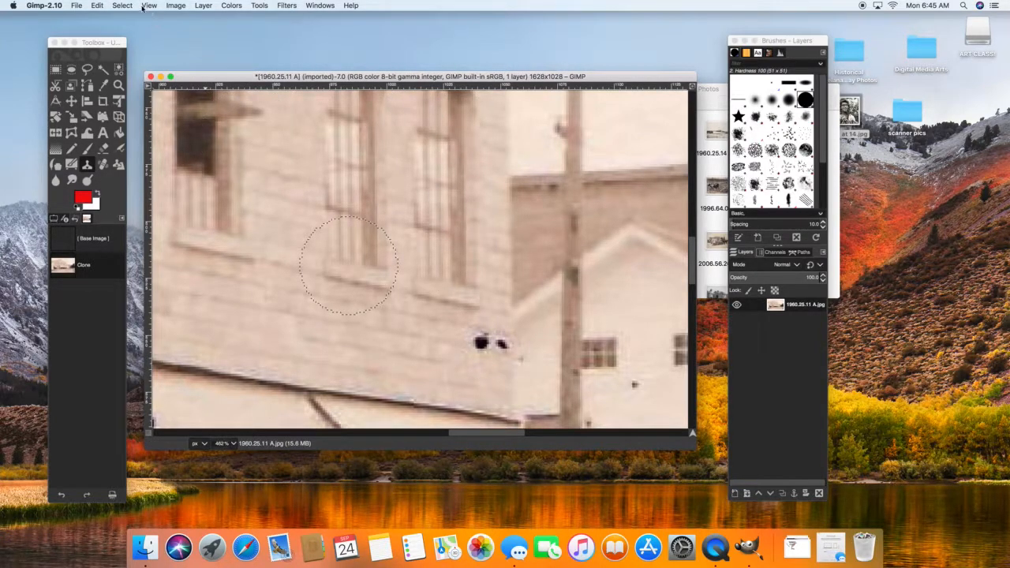
{"action": "left_click", "coordinate": [148, 6]}
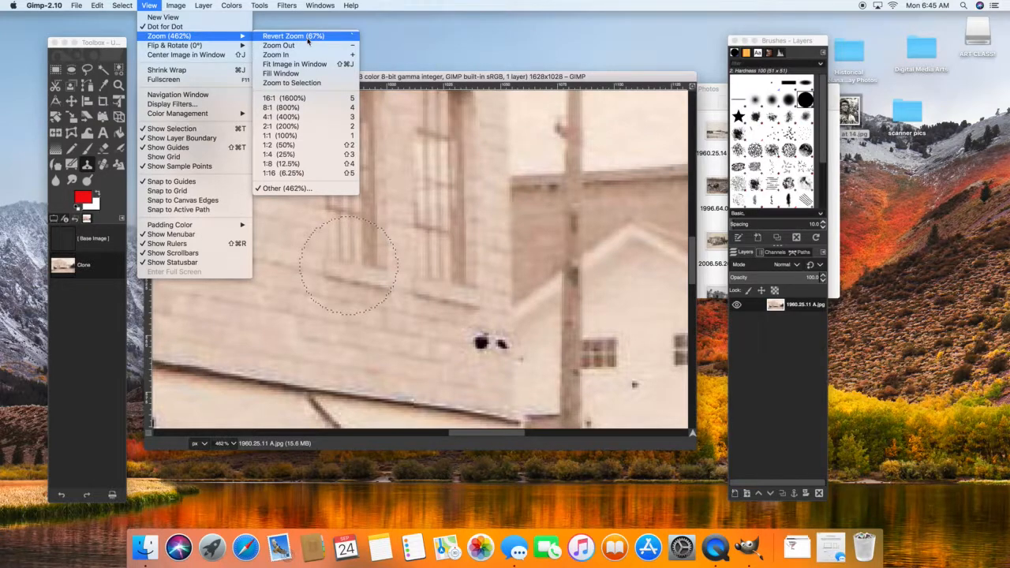
{"action": "mouse_move", "coordinate": [293, 63]}
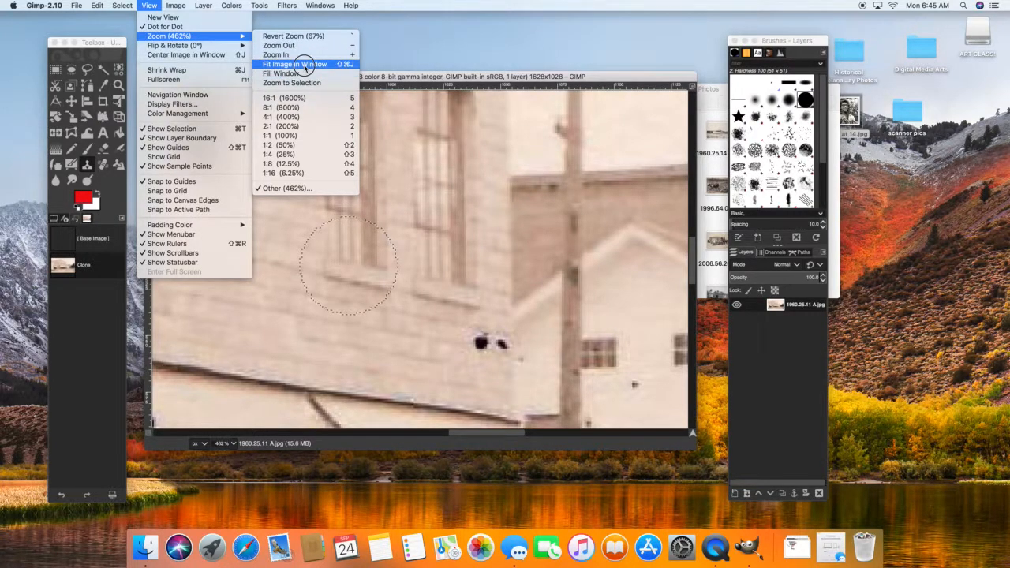
Fit the whole photo in the window and heal the dark specks in the sky.
{"action": "left_click", "coordinate": [293, 63]}
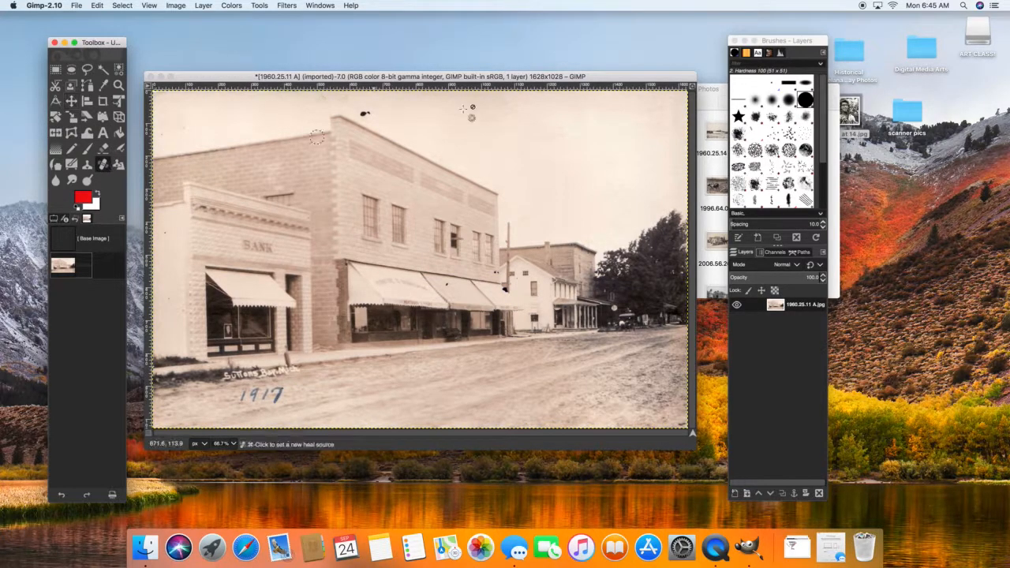
{"action": "mouse_move", "coordinate": [418, 114]}
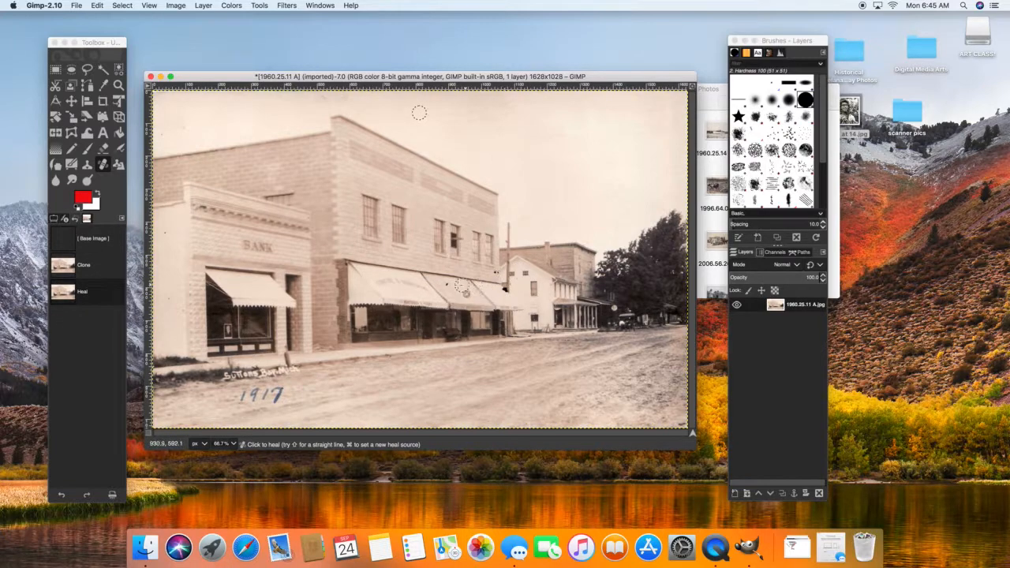
{"action": "left_click", "coordinate": [493, 274]}
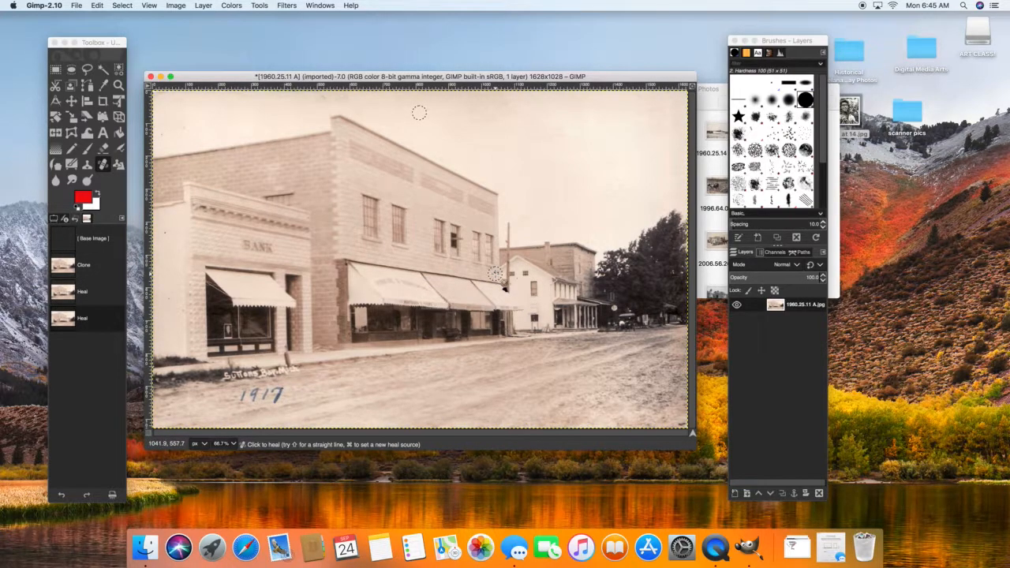
{"action": "mouse_move", "coordinate": [135, 104]}
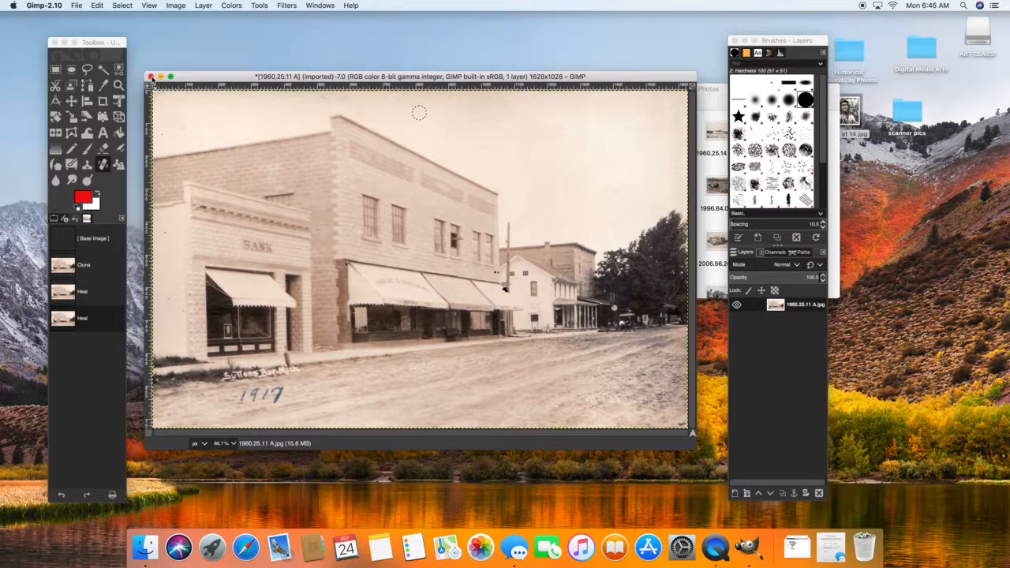
Discard the building photo's changes and load the smiling girl portrait, confirming its colour profile.
{"action": "left_click", "coordinate": [151, 76]}
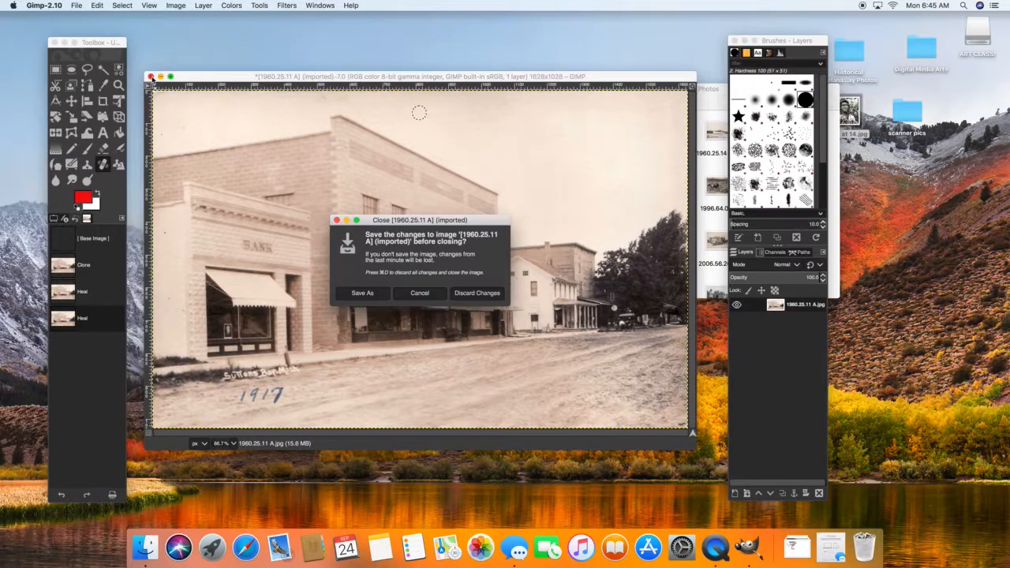
{"action": "left_click", "coordinate": [477, 291]}
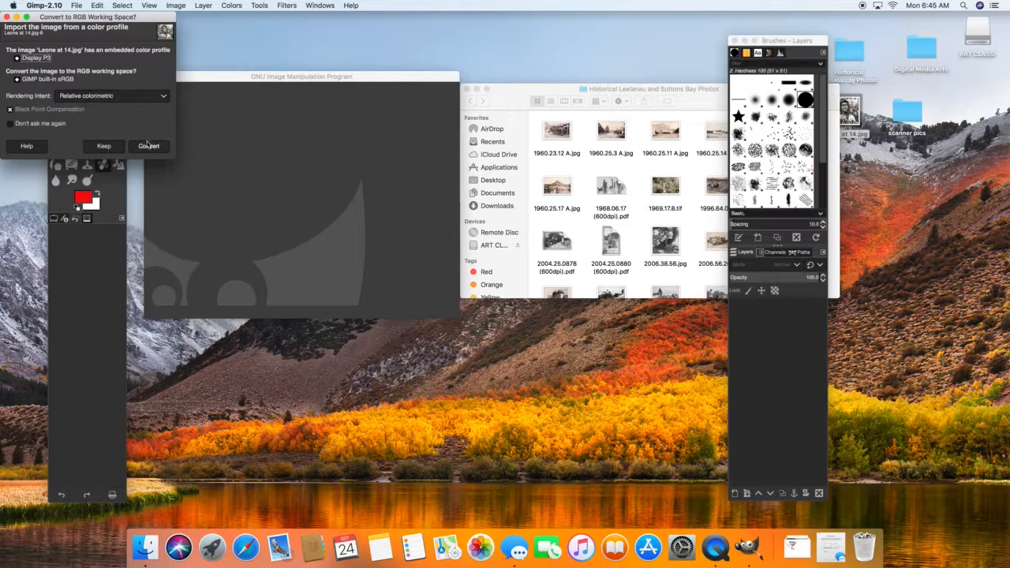
{"action": "left_click", "coordinate": [148, 146]}
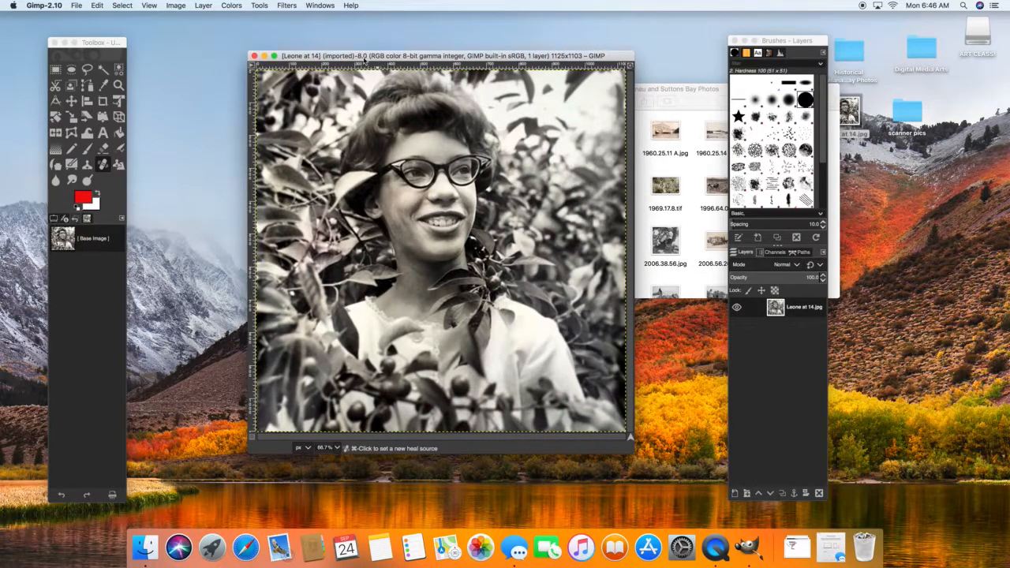
{"action": "mouse_move", "coordinate": [824, 384]}
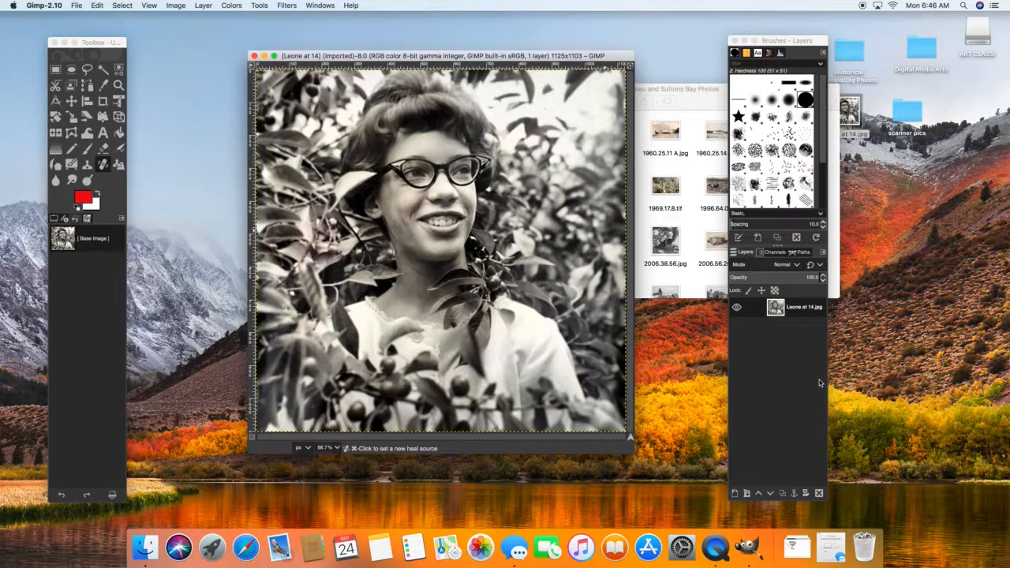
{"action": "mouse_move", "coordinate": [729, 503]}
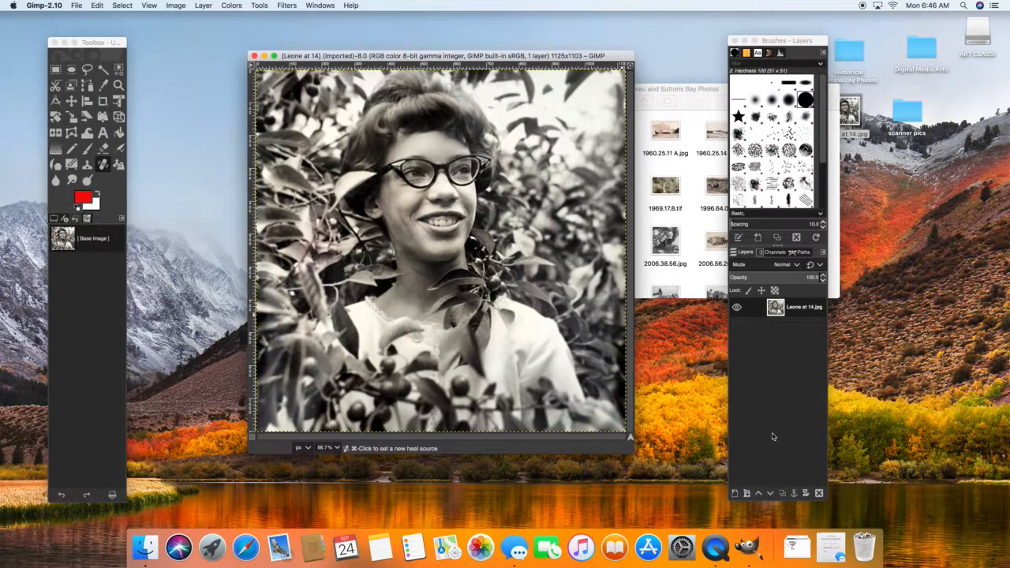
{"action": "mouse_move", "coordinate": [734, 493]}
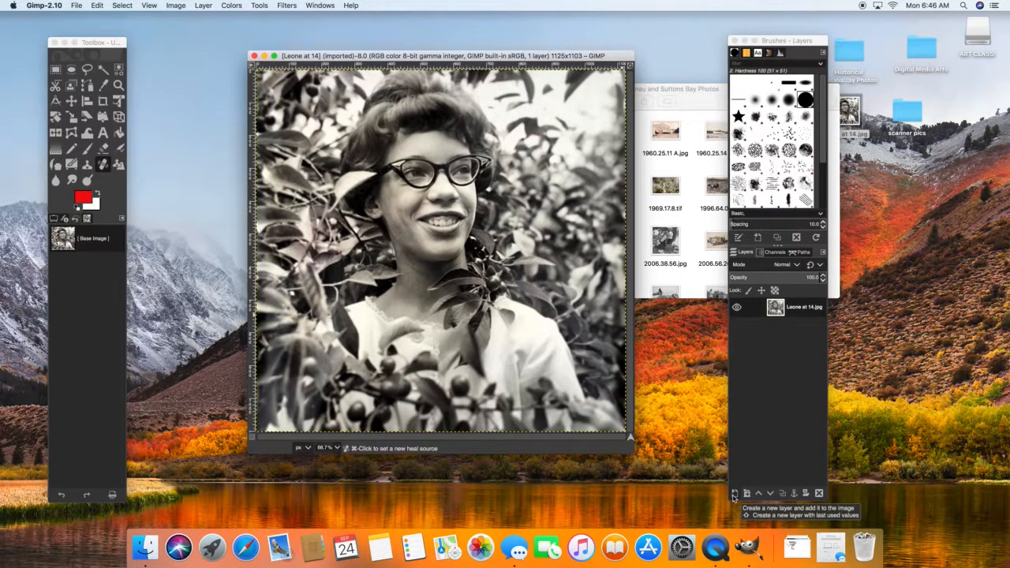
{"action": "mouse_move", "coordinate": [751, 316]}
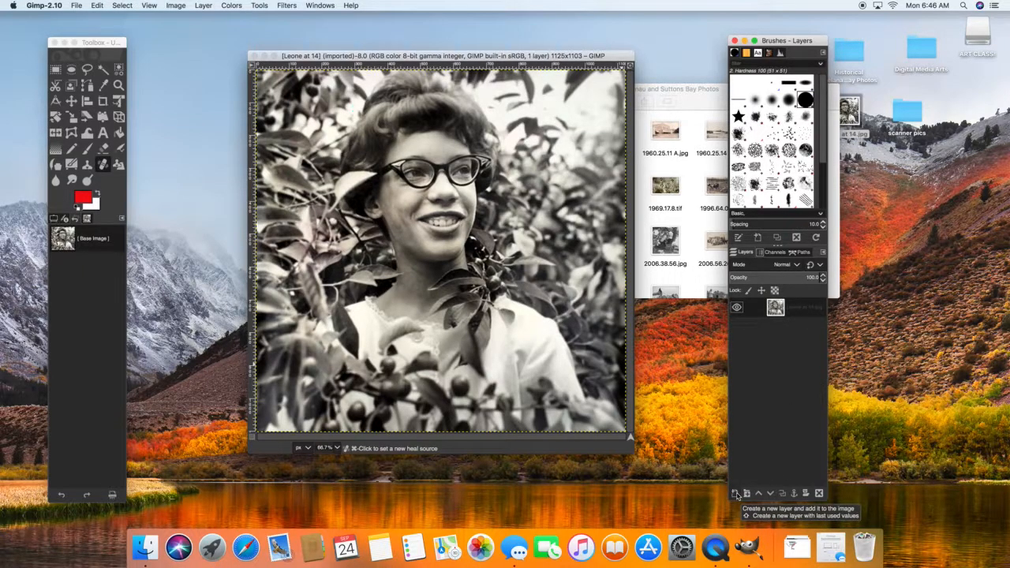
Create a new layer filled with Transparency over the portrait.
{"action": "left_click", "coordinate": [737, 492]}
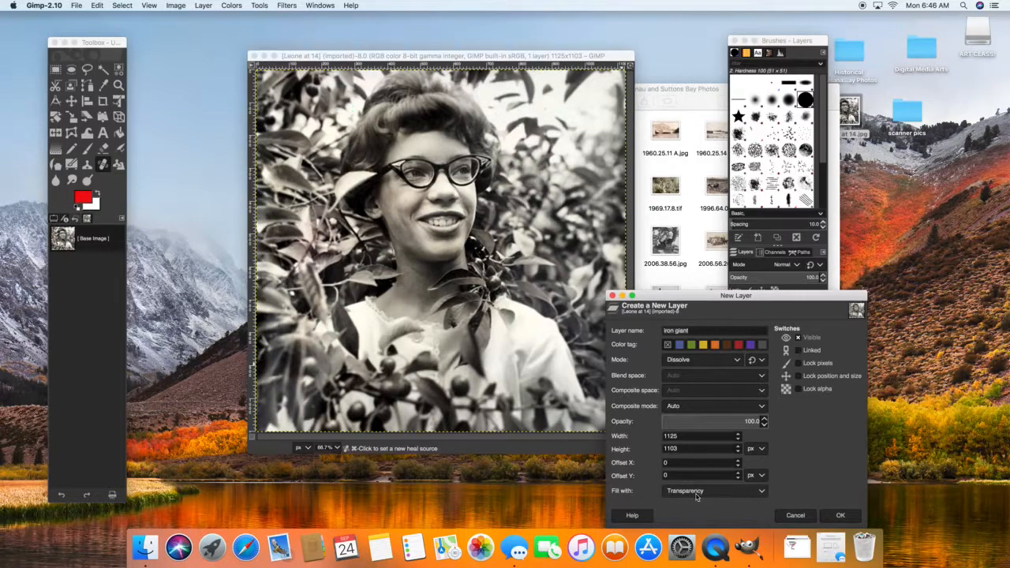
{"action": "left_click", "coordinate": [713, 489]}
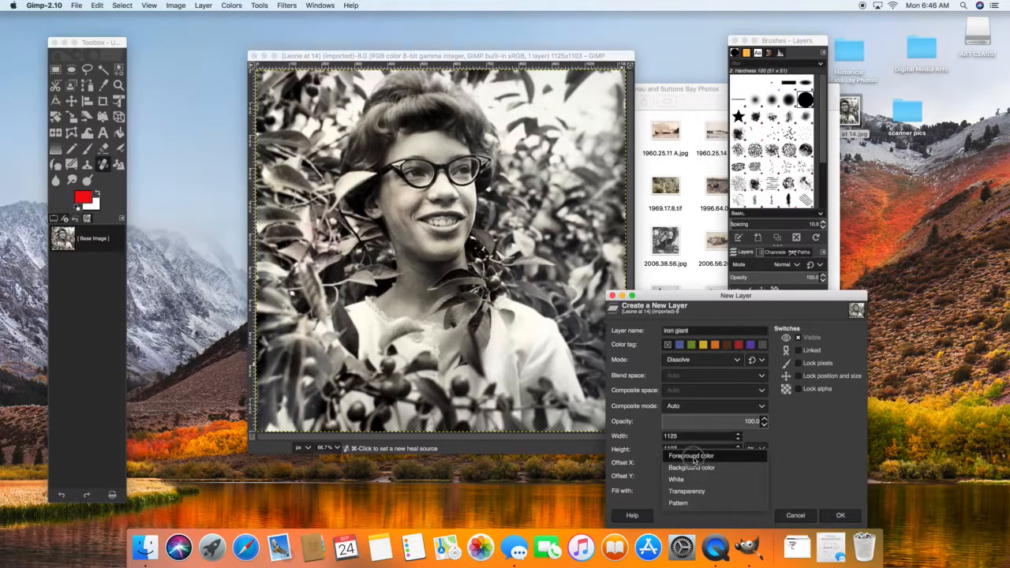
{"action": "left_click", "coordinate": [686, 491]}
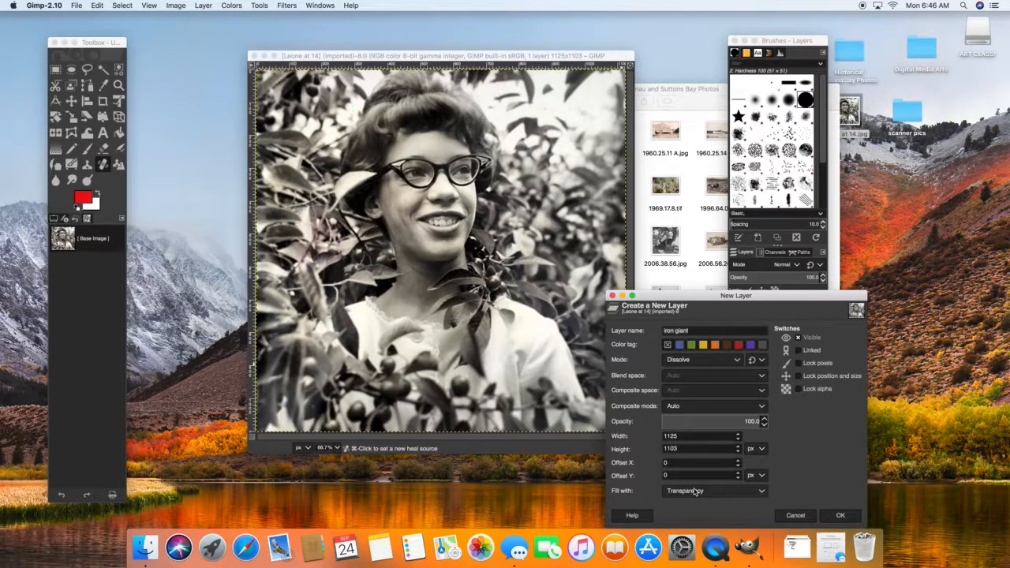
{"action": "left_click", "coordinate": [839, 515]}
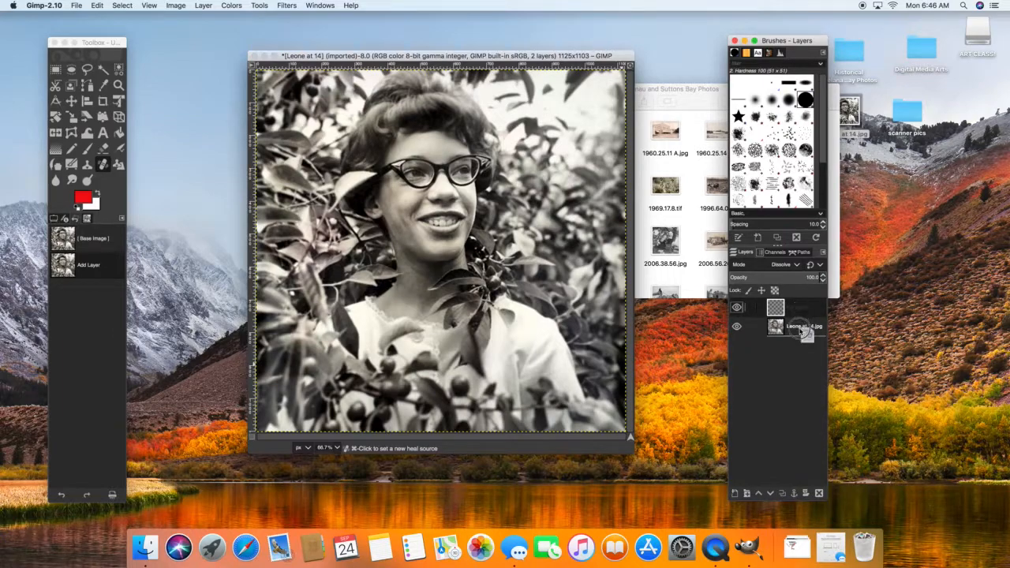
Drag the transparent paint layer above the portrait in the Layers panel.
{"action": "left_click_drag", "start_coordinate": [797, 326], "coordinate": [797, 306]}
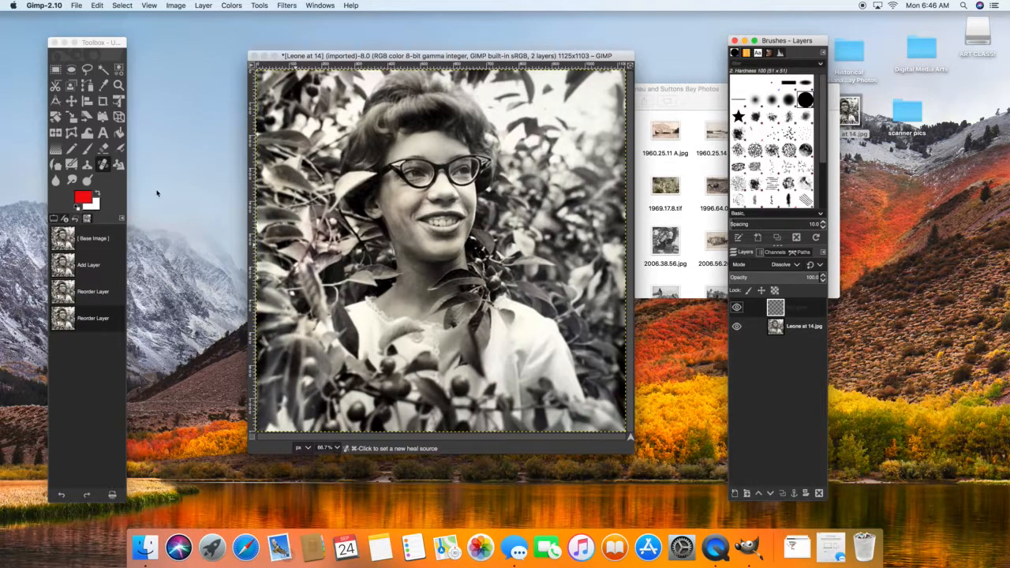
{"action": "mouse_move", "coordinate": [88, 149]}
{"action": "type", "text": "iron giant"}
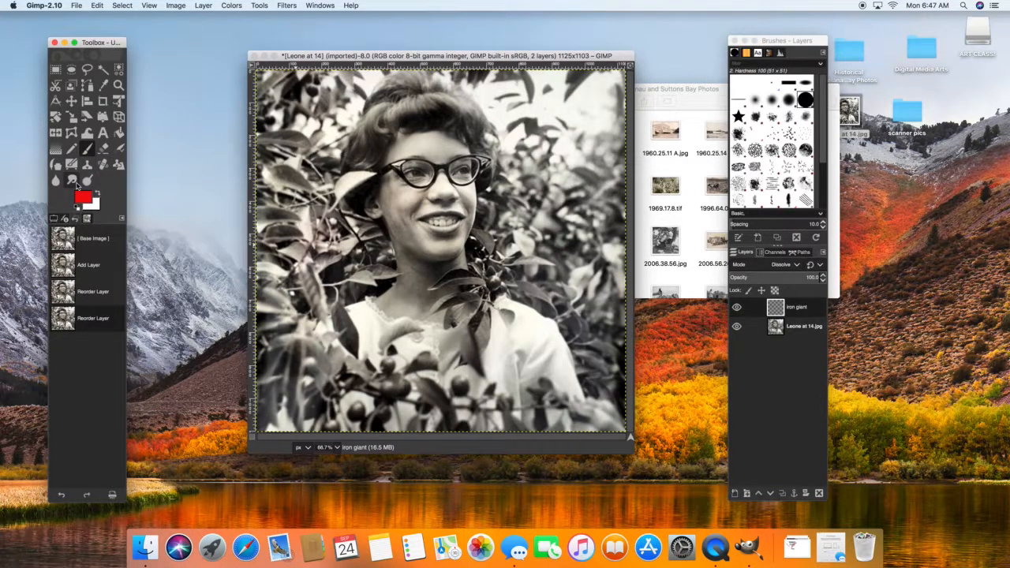
{"action": "mouse_move", "coordinate": [82, 197]}
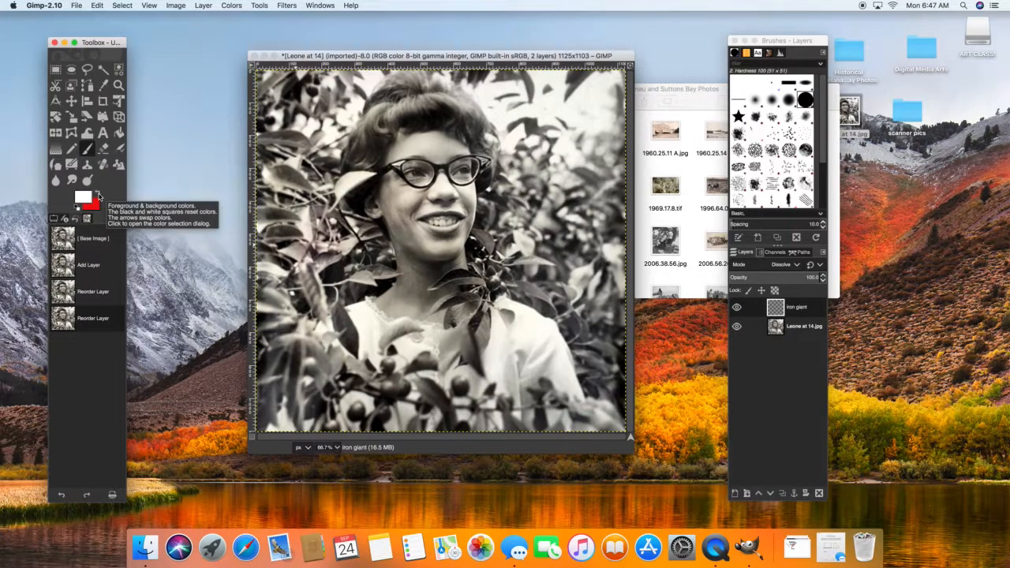
Change the foreground colour to a bright cherry red.
{"action": "left_click", "coordinate": [82, 197]}
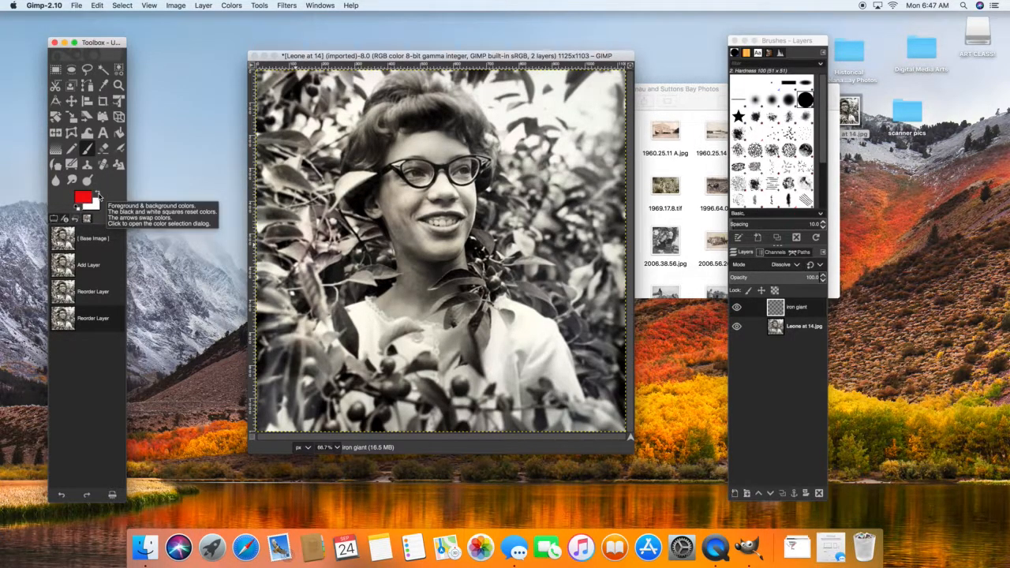
{"action": "left_click", "coordinate": [82, 197]}
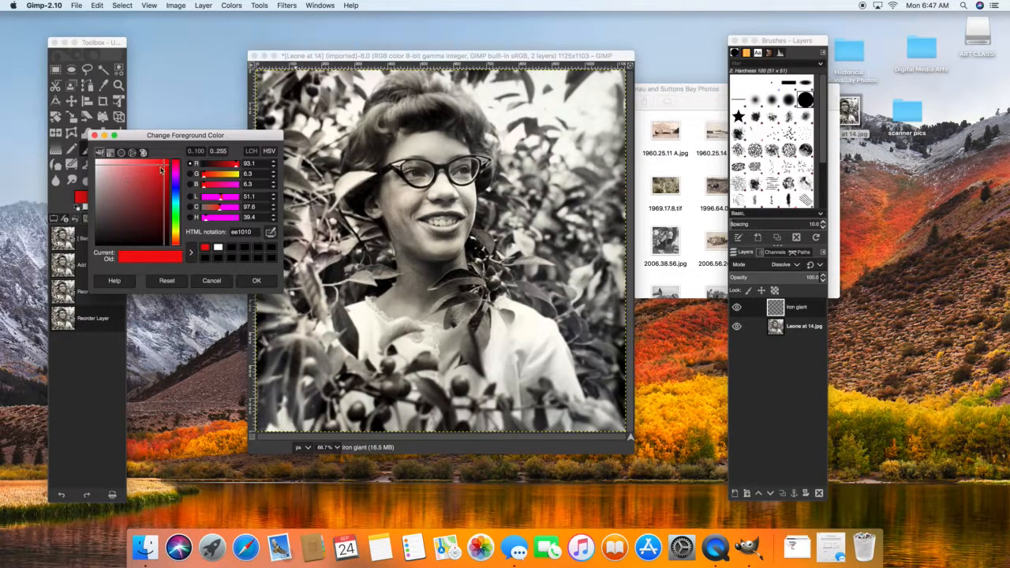
{"action": "left_click", "coordinate": [155, 171]}
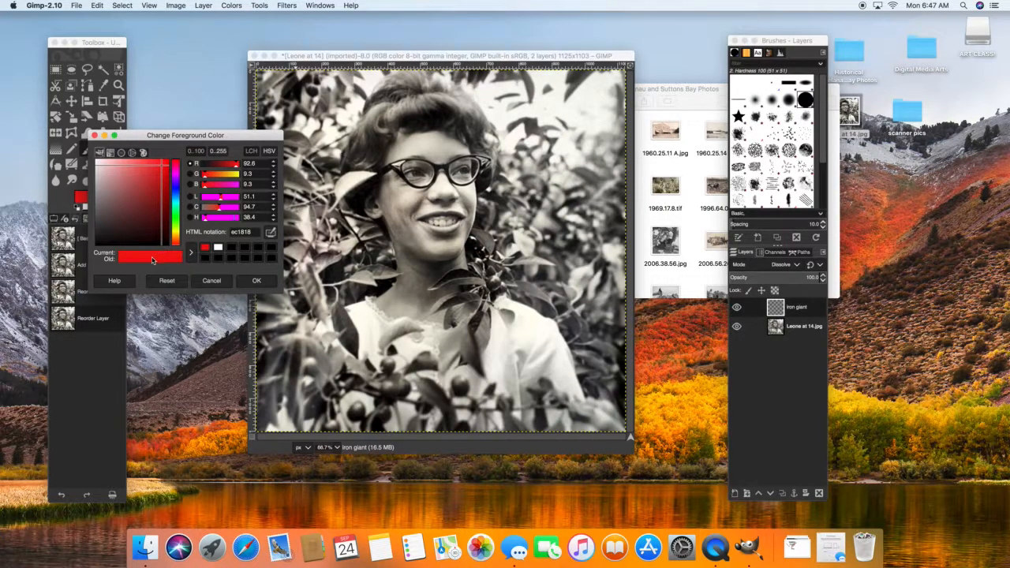
{"action": "left_click", "coordinate": [255, 281]}
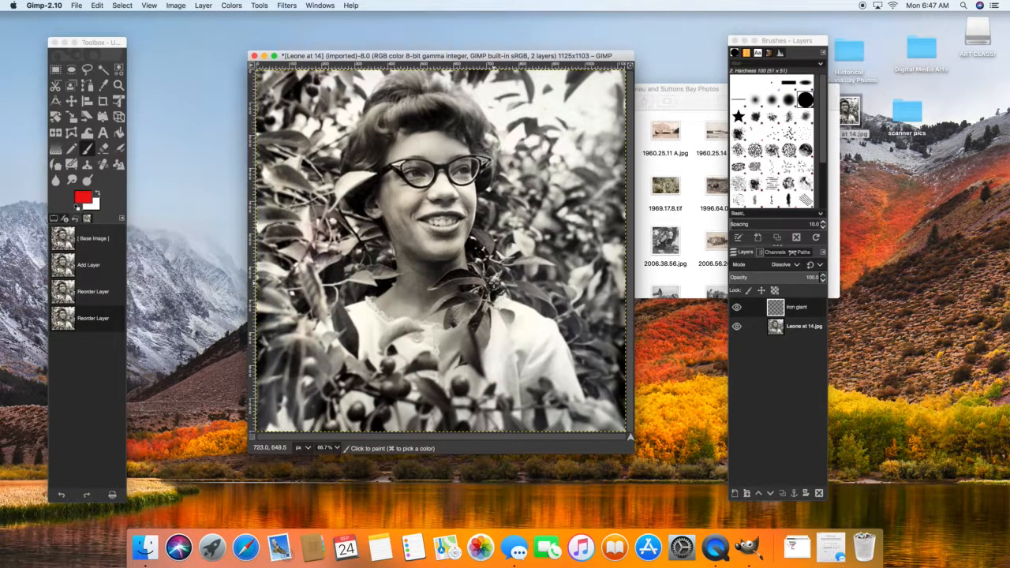
Dab red onto the cherry near the neck and one near the bottom.
{"action": "left_click", "coordinate": [492, 284]}
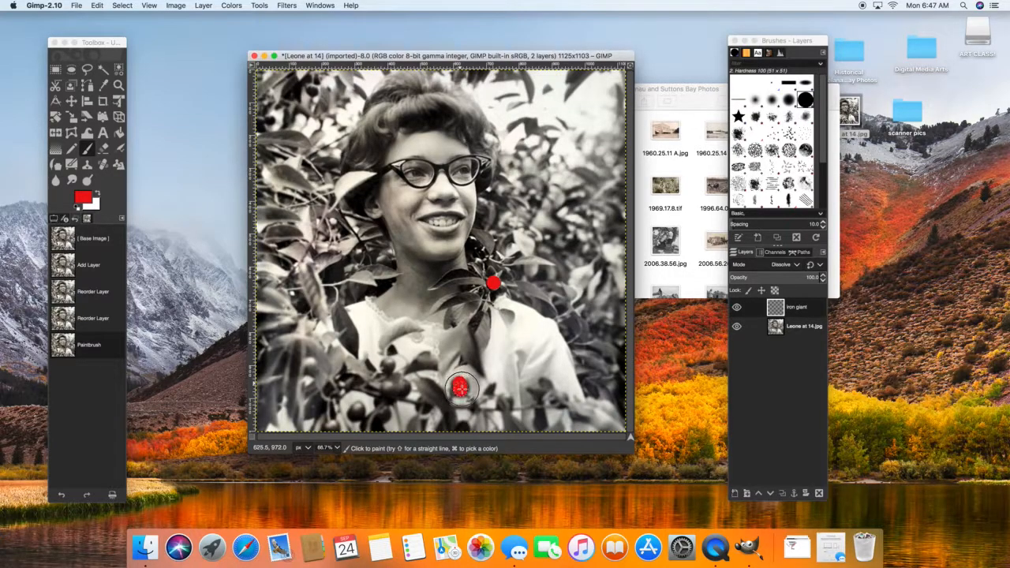
{"action": "left_click", "coordinate": [461, 386]}
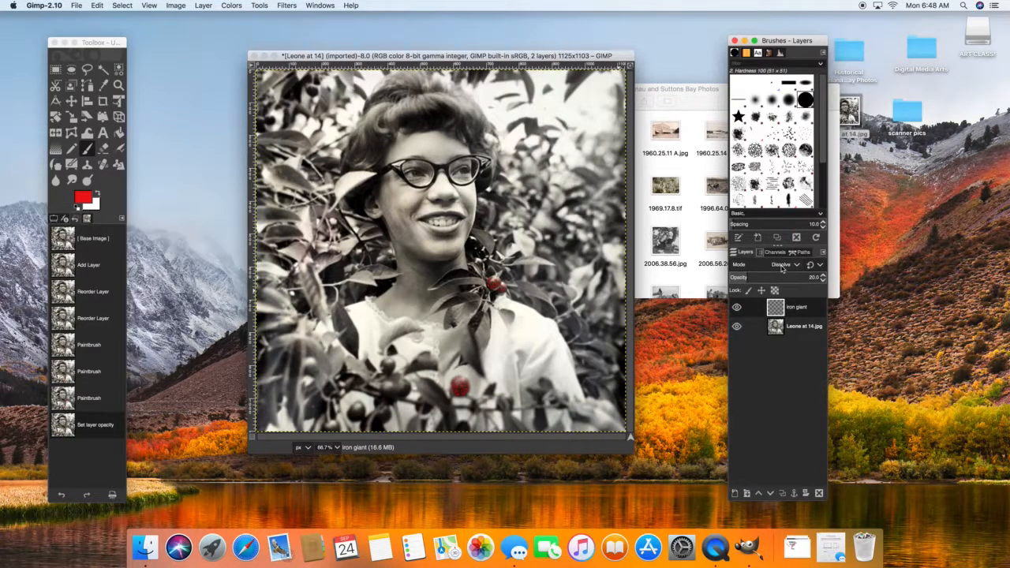
Paint red over another cherry in the bottom cluster of the portrait.
{"action": "left_click", "coordinate": [781, 265]}
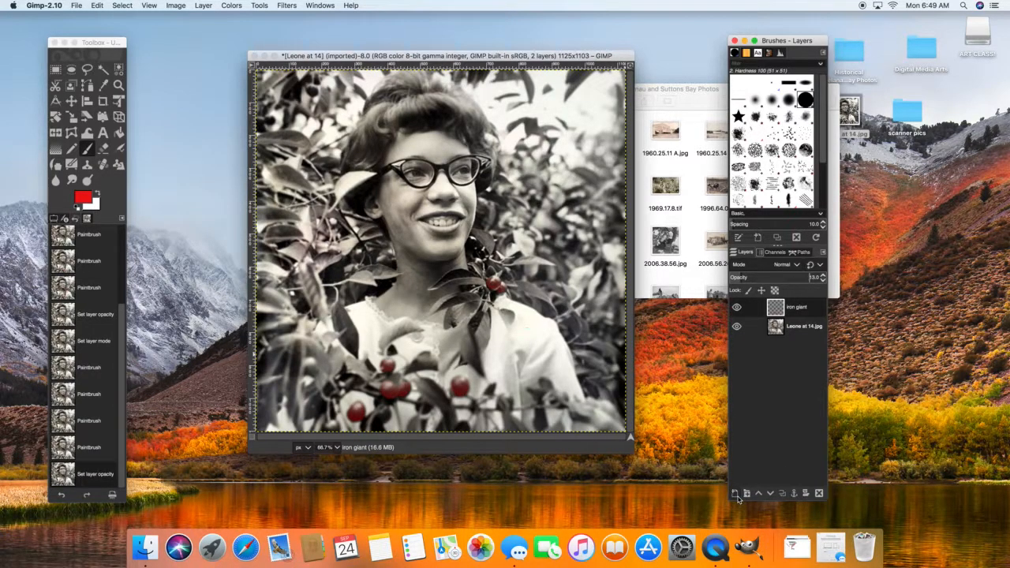
{"action": "mouse_move", "coordinate": [735, 493]}
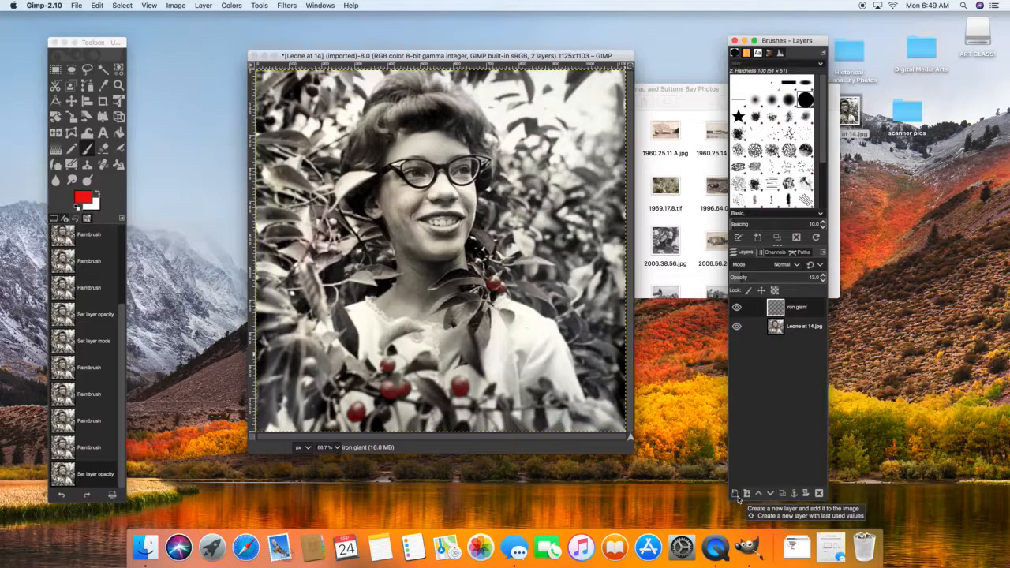
Create a new transparent layer named 'skin tone' atop the stack.
{"action": "left_click", "coordinate": [736, 493]}
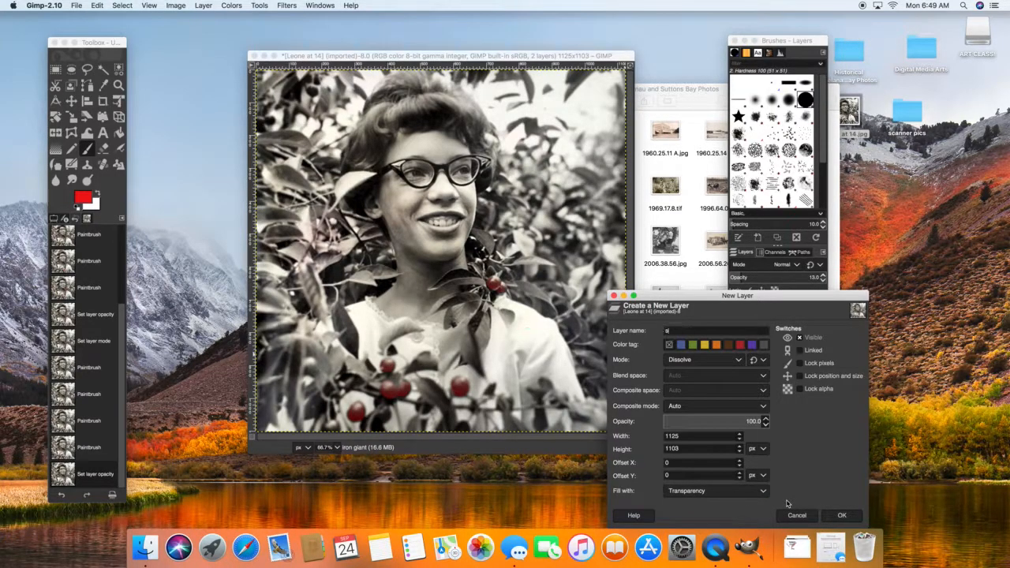
{"action": "type", "text": "skin tone"}
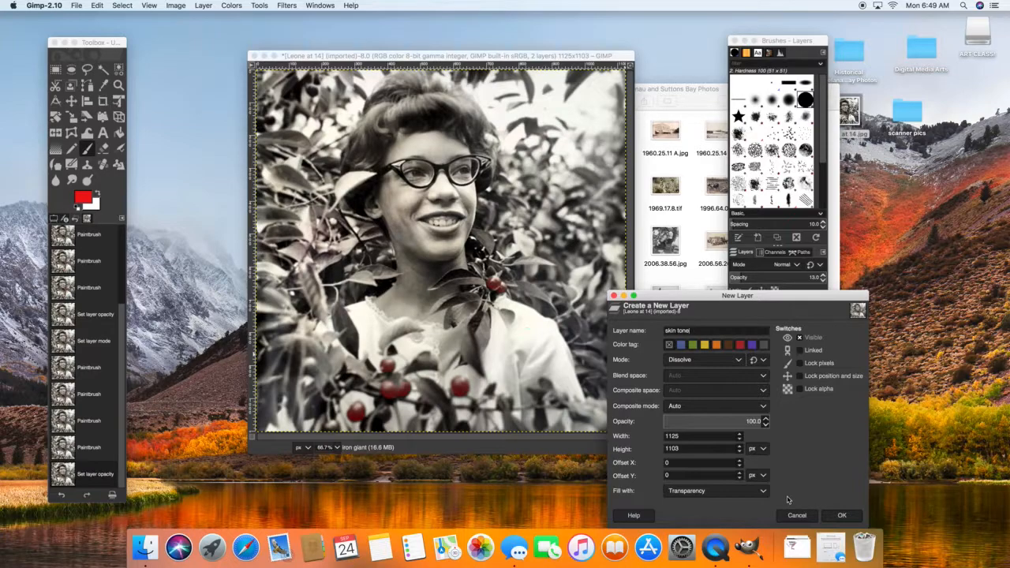
{"action": "left_click", "coordinate": [841, 514]}
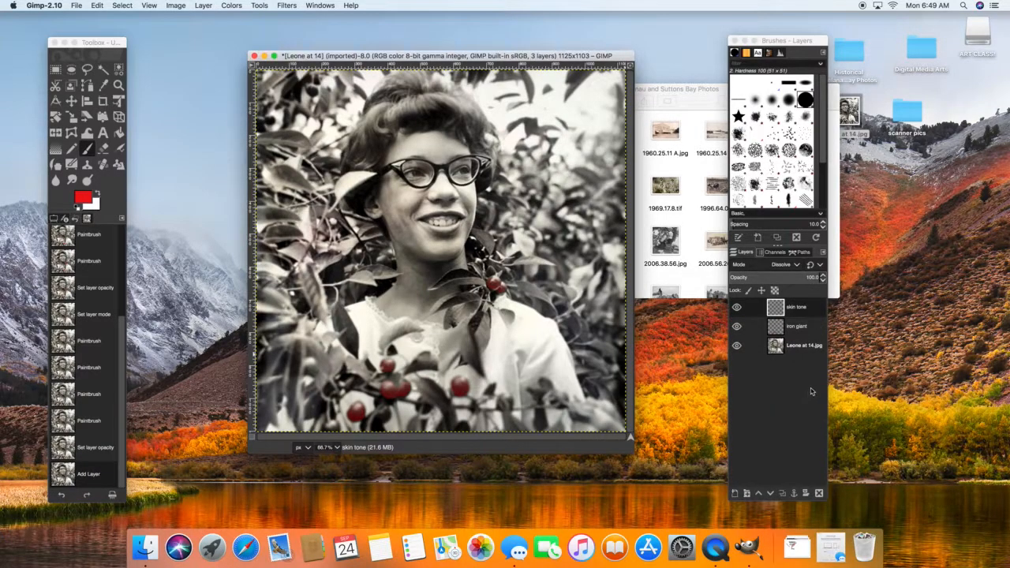
In the foreground colour dialog, try several red shades from darker to lighter.
{"action": "left_click", "coordinate": [82, 196]}
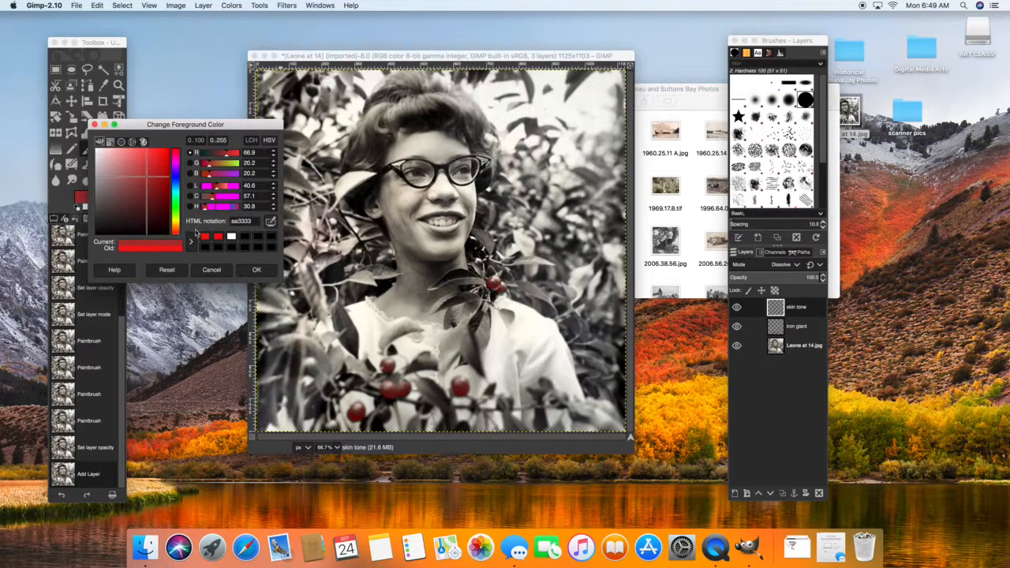
{"action": "left_click", "coordinate": [154, 180]}
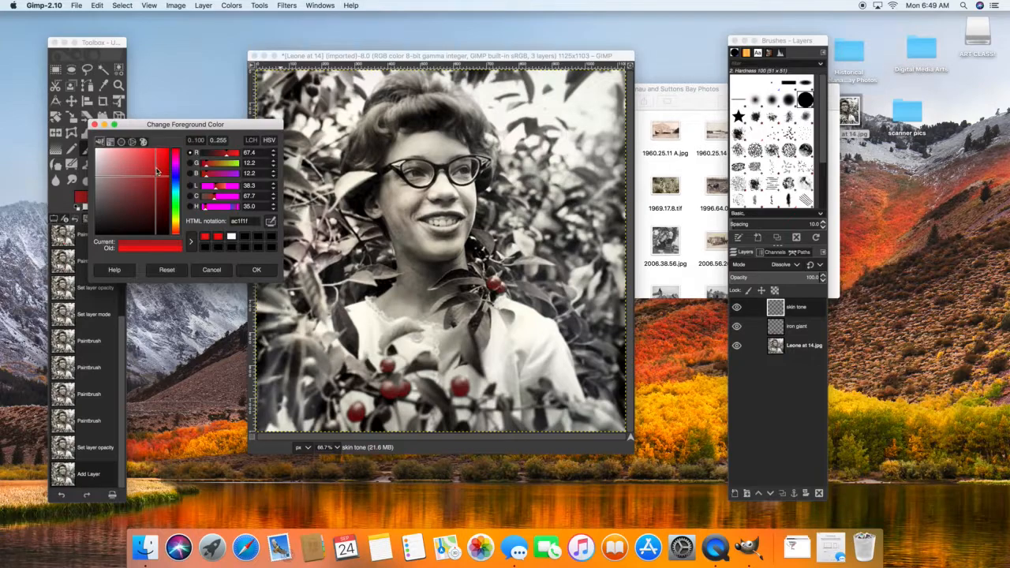
{"action": "left_click", "coordinate": [139, 177]}
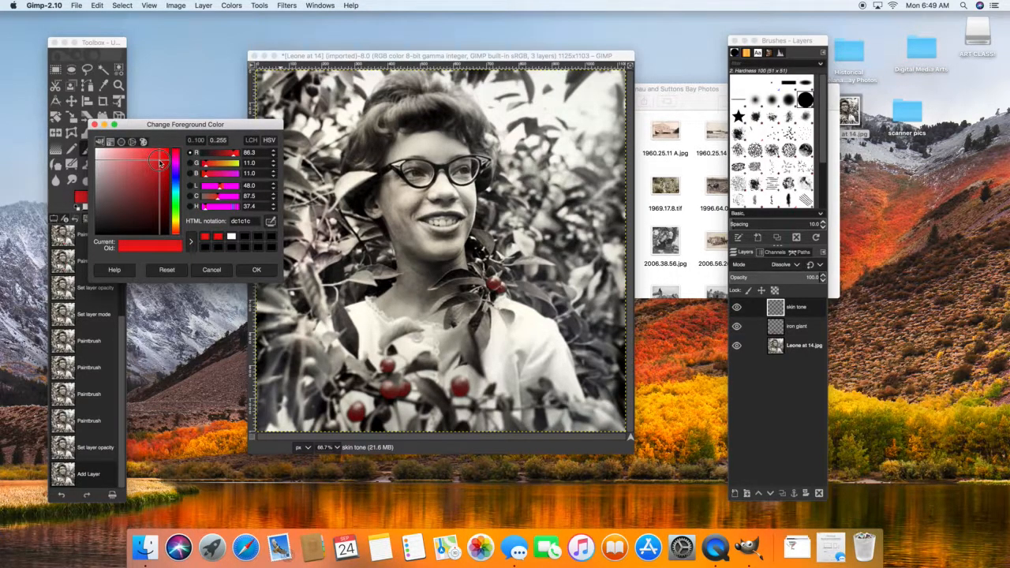
{"action": "left_click", "coordinate": [157, 161]}
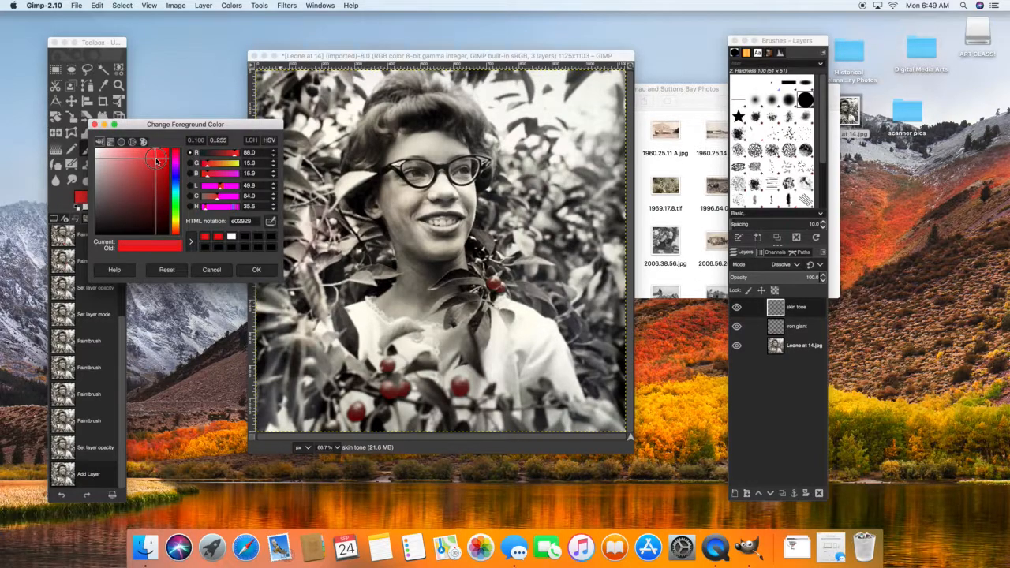
{"action": "left_click", "coordinate": [167, 189]}
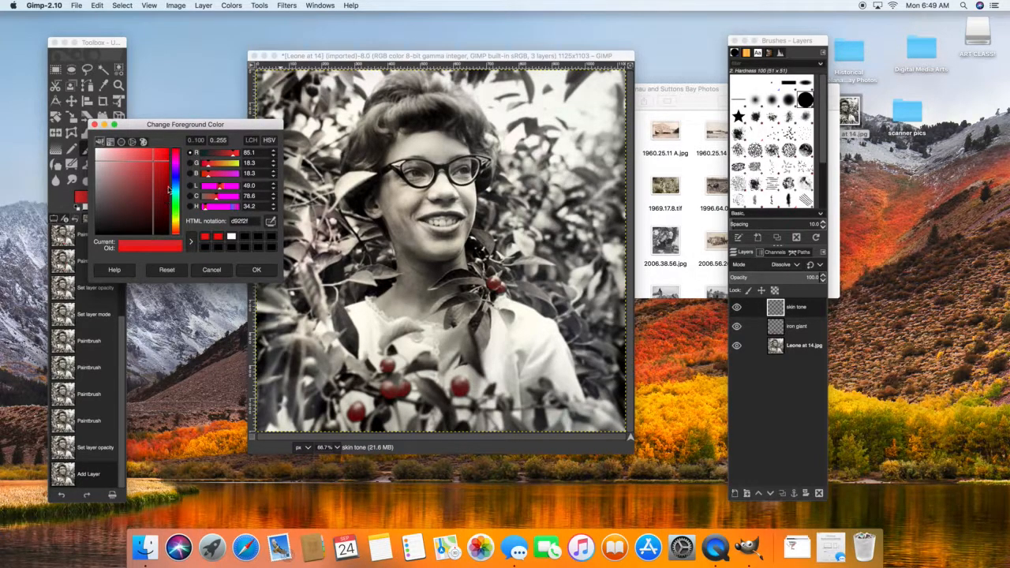
{"action": "left_click", "coordinate": [126, 172]}
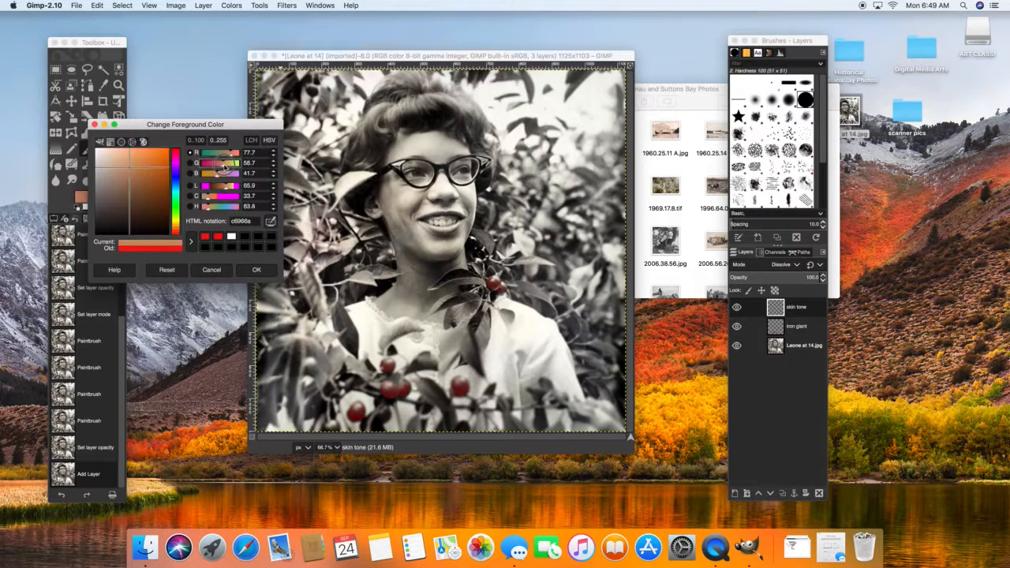
Shift the hue toward a warm orange skin tone and confirm it as the painting colour.
{"action": "left_click", "coordinate": [155, 161]}
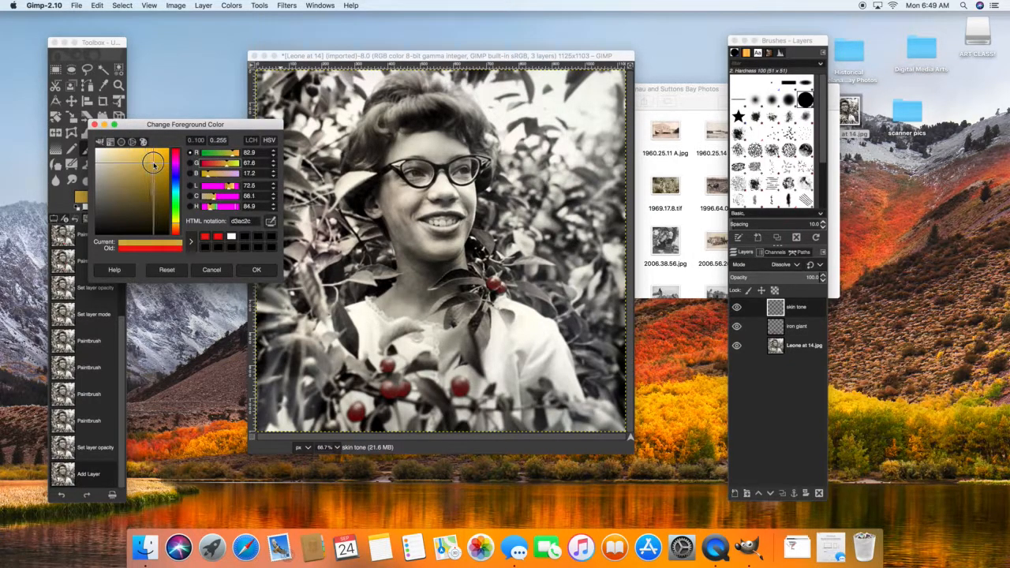
{"action": "left_click", "coordinate": [154, 150]}
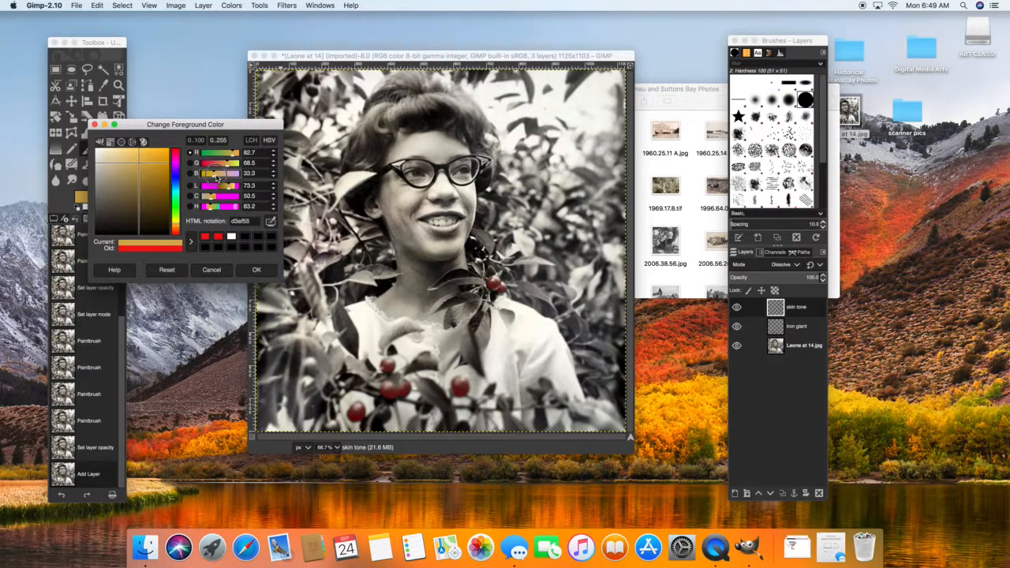
{"action": "left_click", "coordinate": [155, 157]}
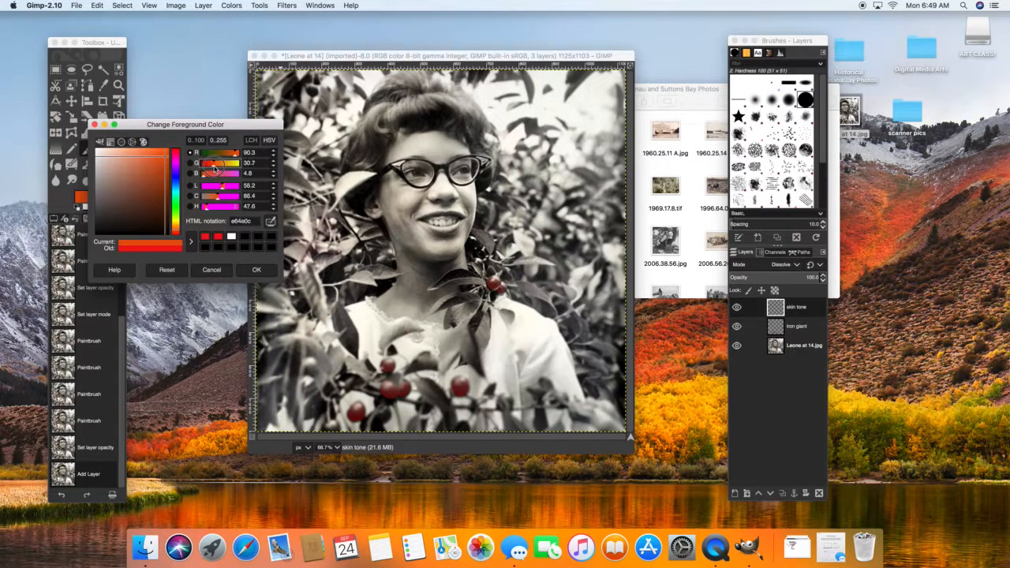
{"action": "left_click", "coordinate": [155, 158]}
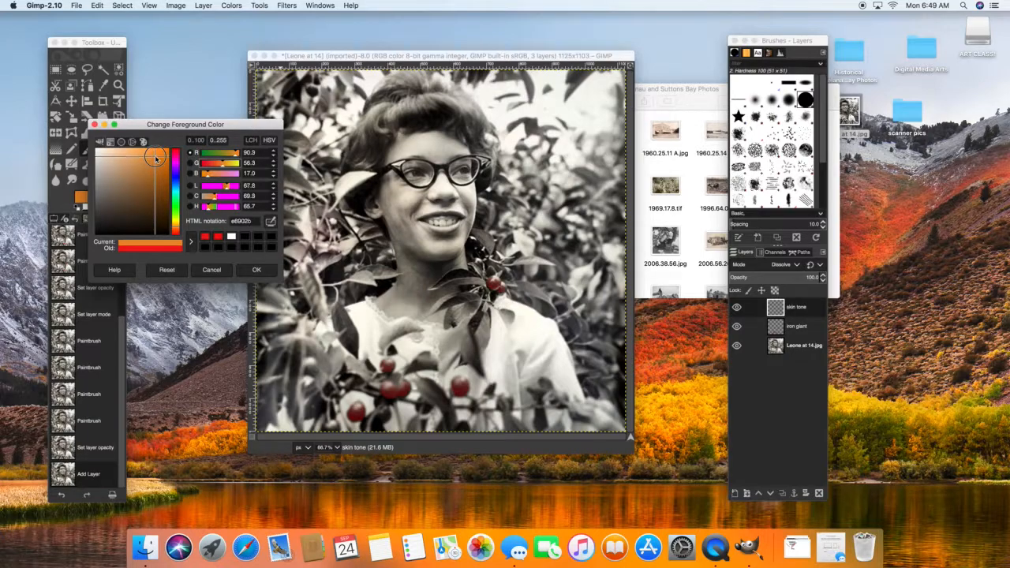
{"action": "left_click", "coordinate": [155, 156]}
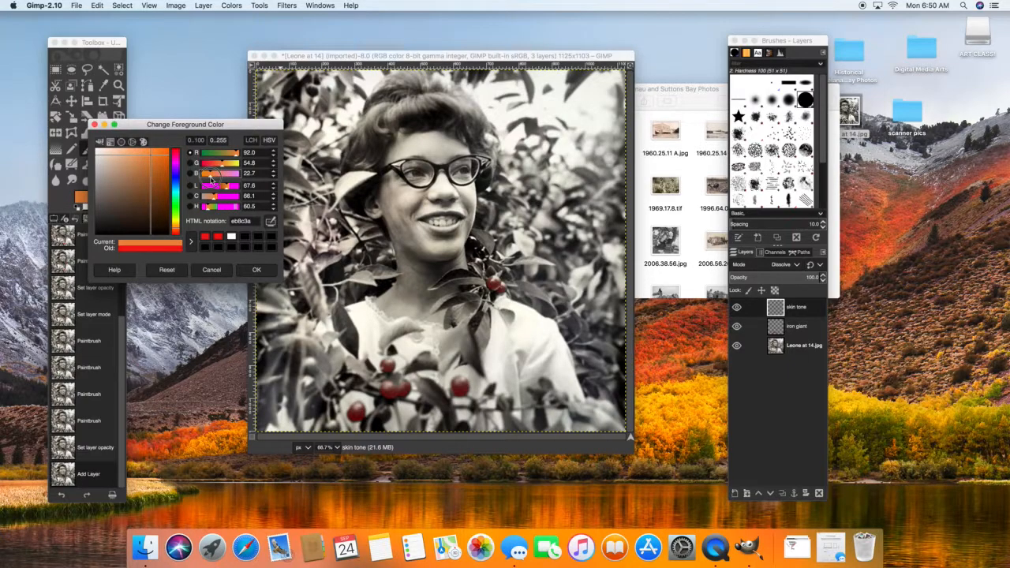
{"action": "left_click", "coordinate": [255, 268]}
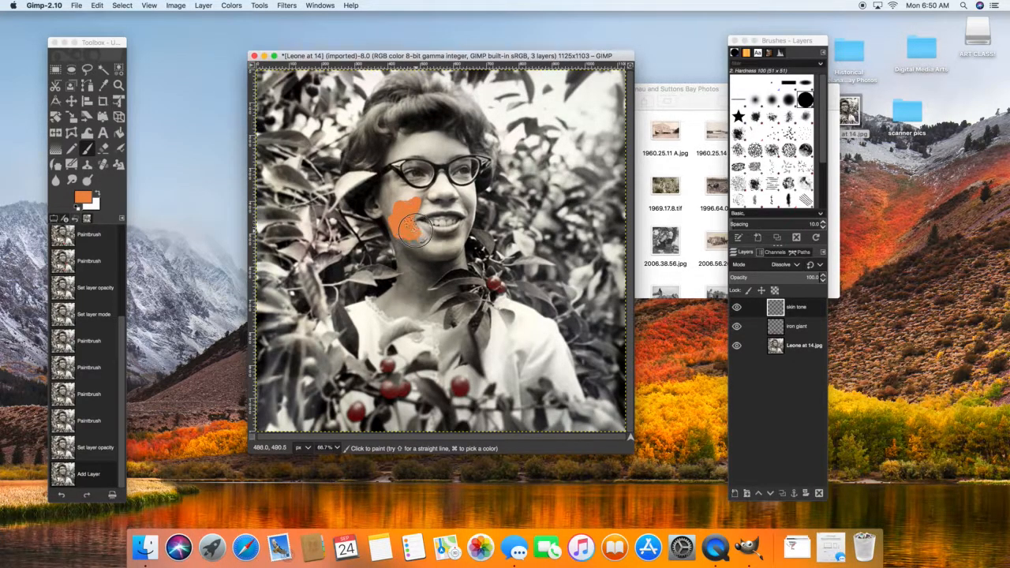
Paint skin tone over the woman's left cheek and adjust the skin tone layer settings.
{"action": "left_click_drag", "start_coordinate": [411, 229], "coordinate": [411, 253]}
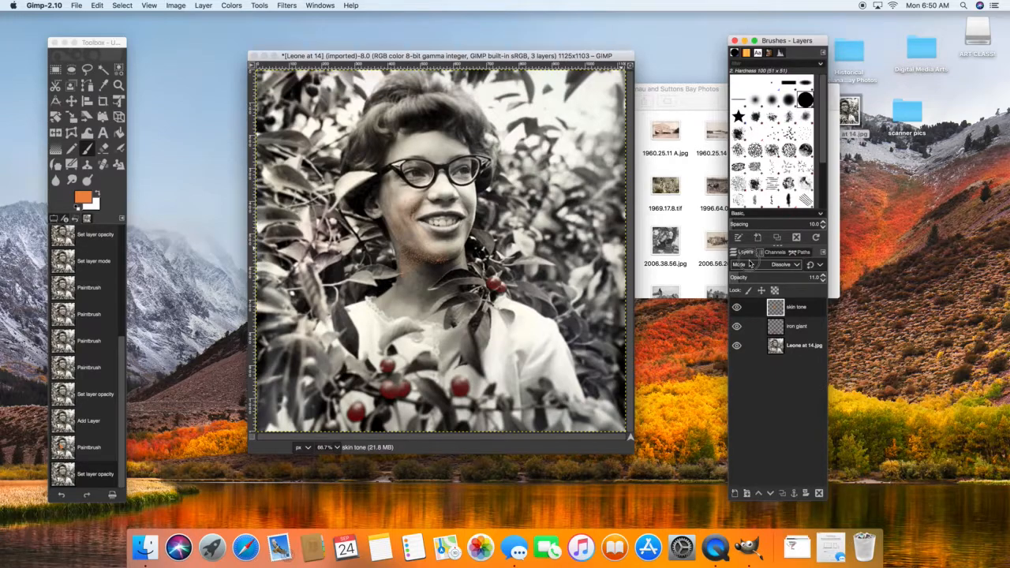
{"action": "left_click", "coordinate": [781, 265]}
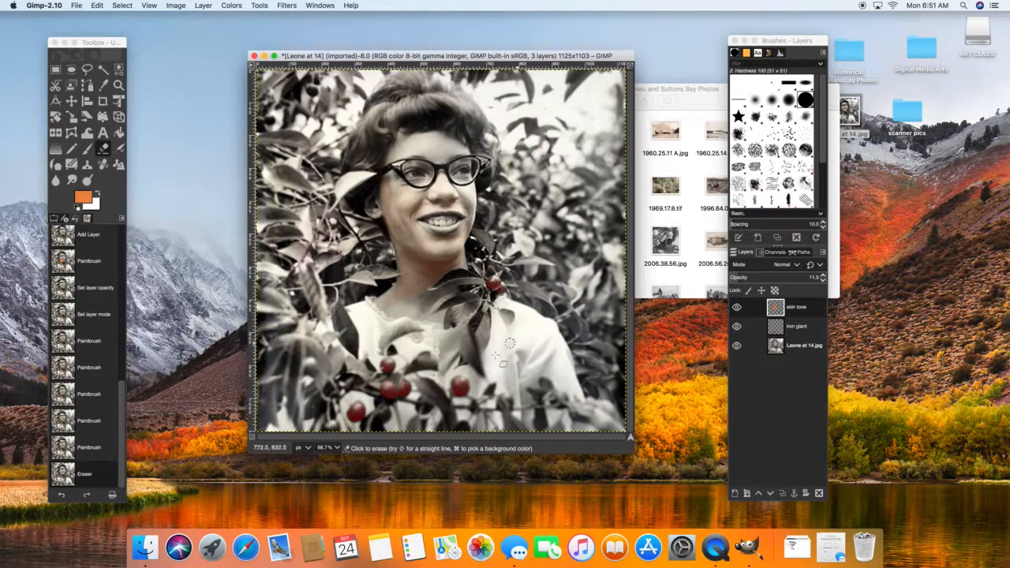
{"action": "mouse_move", "coordinate": [505, 319]}
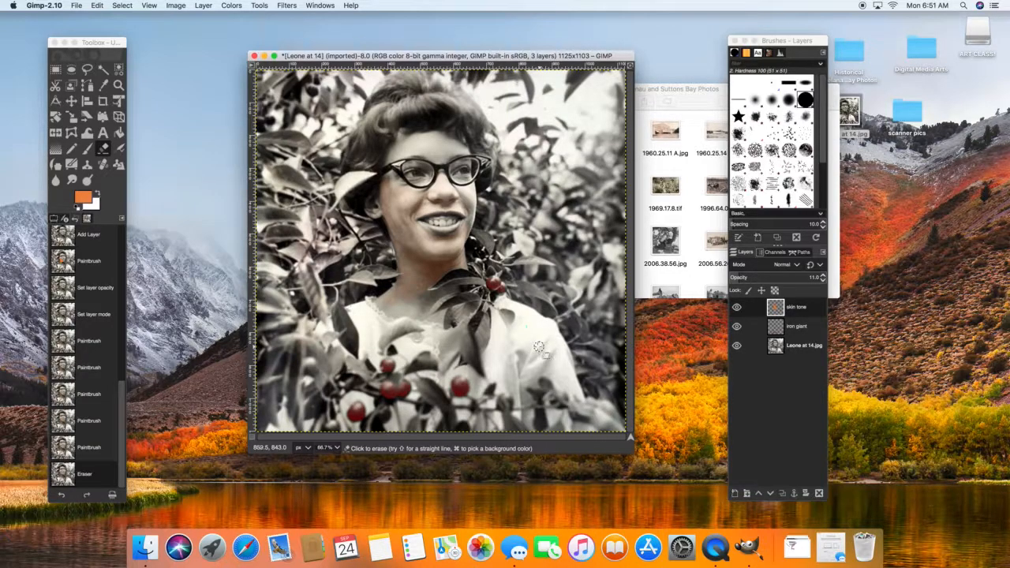
{"action": "mouse_move", "coordinate": [378, 348]}
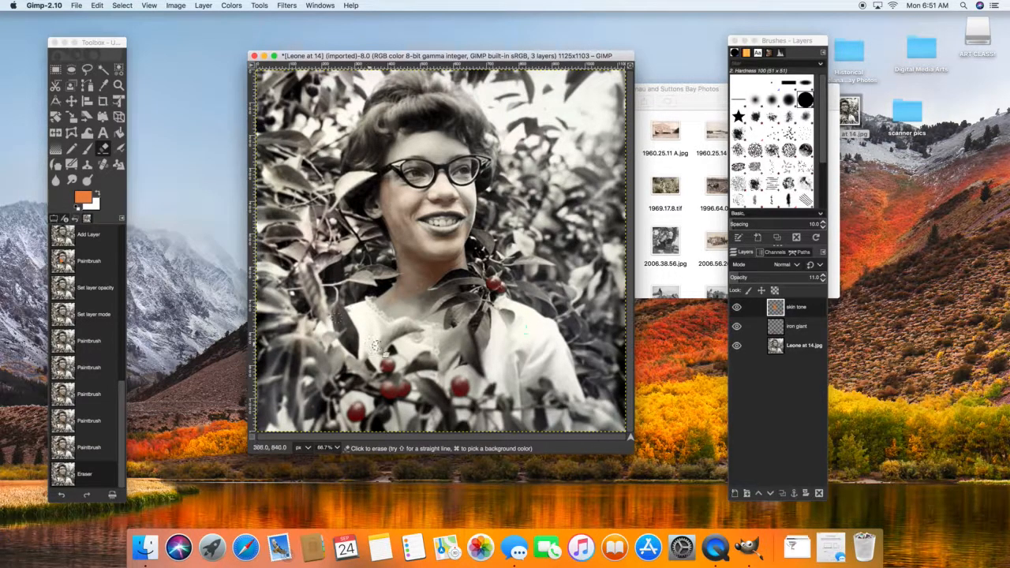